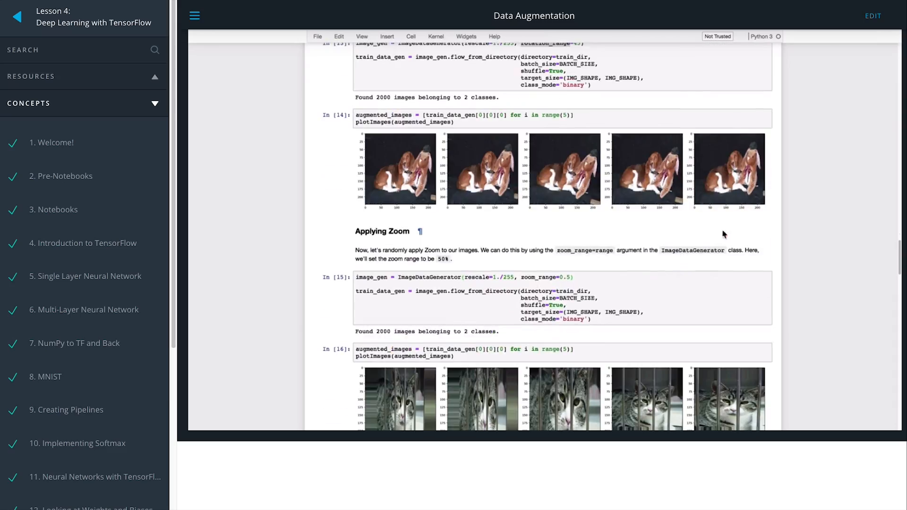
scroll("down", 3)
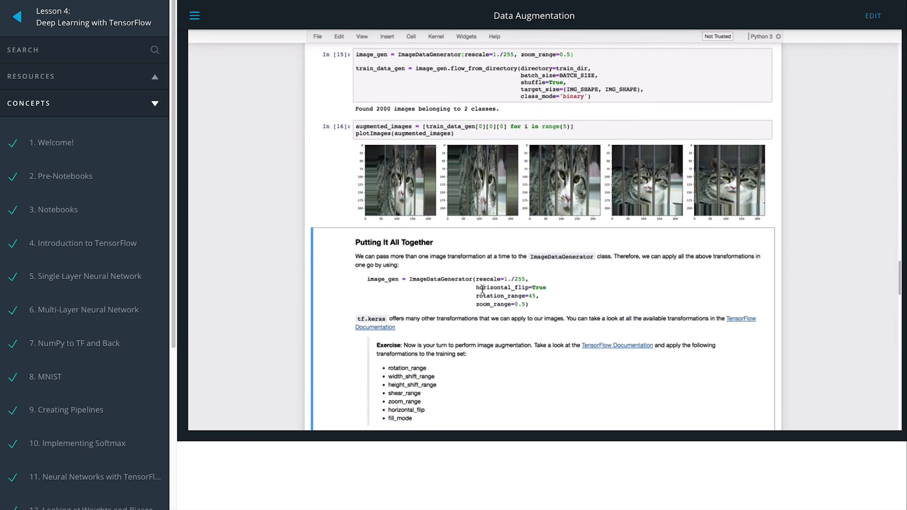